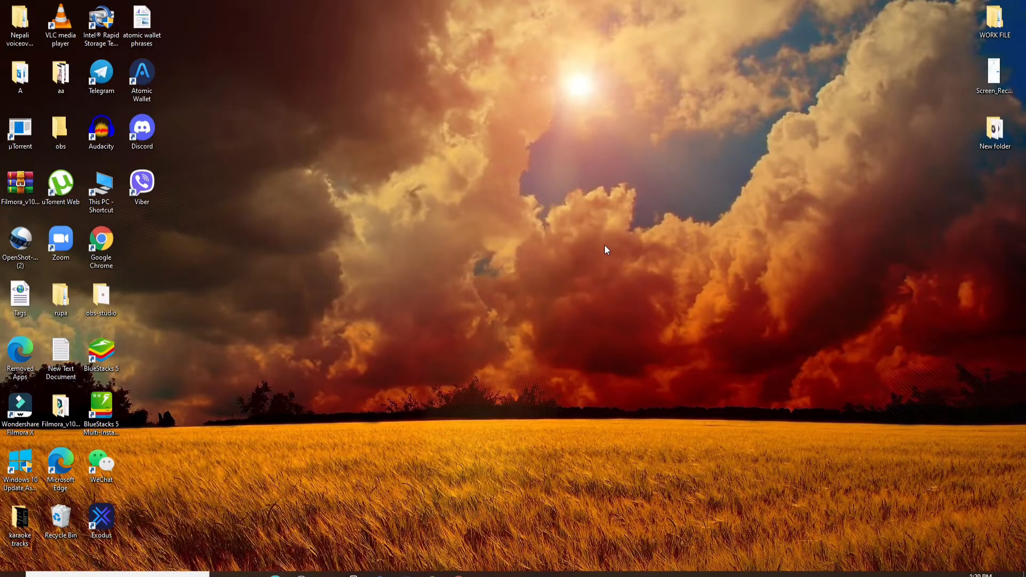
mouse_move(955, 13)
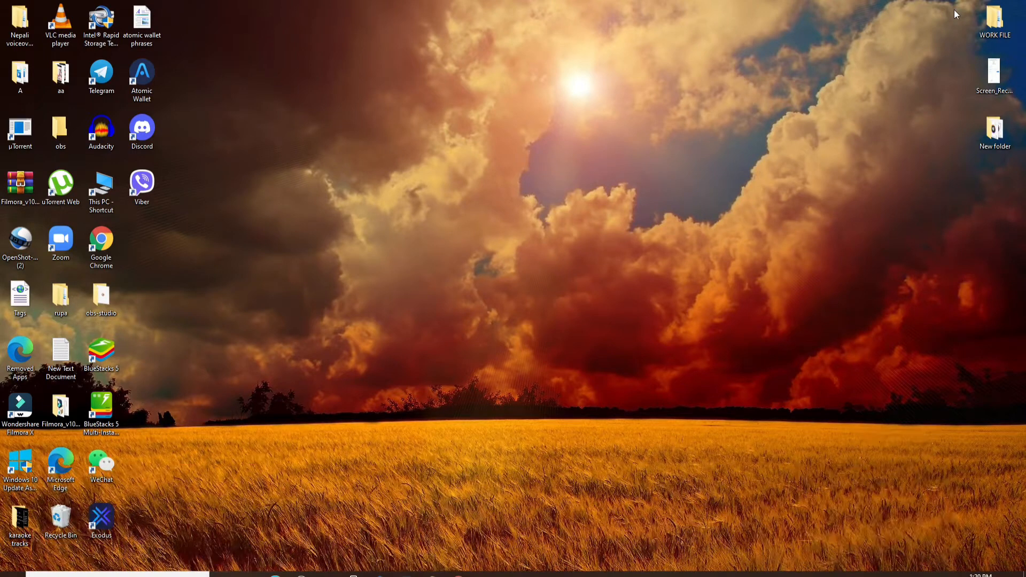
mouse_move(444, 299)
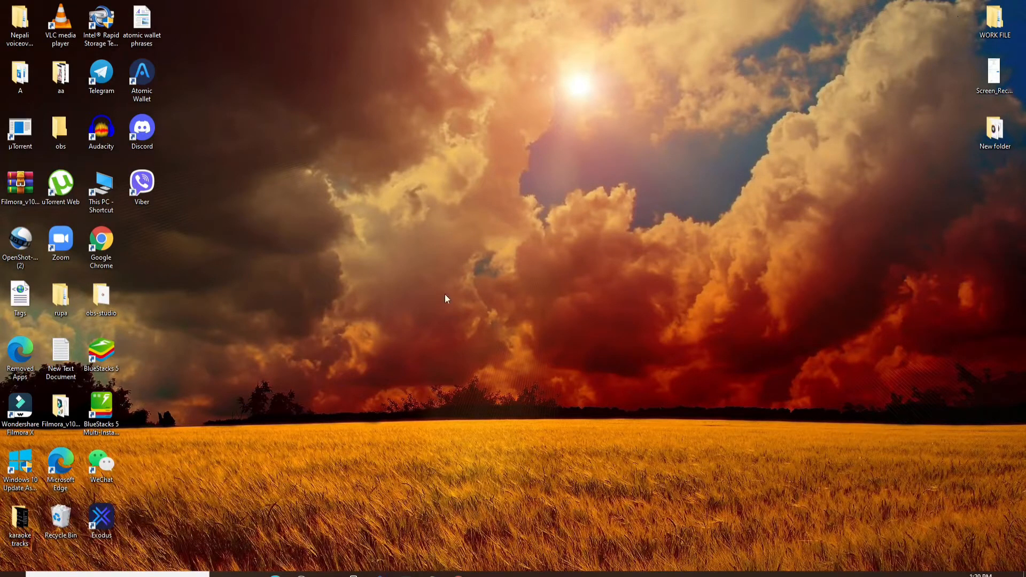
mouse_move(569, 156)
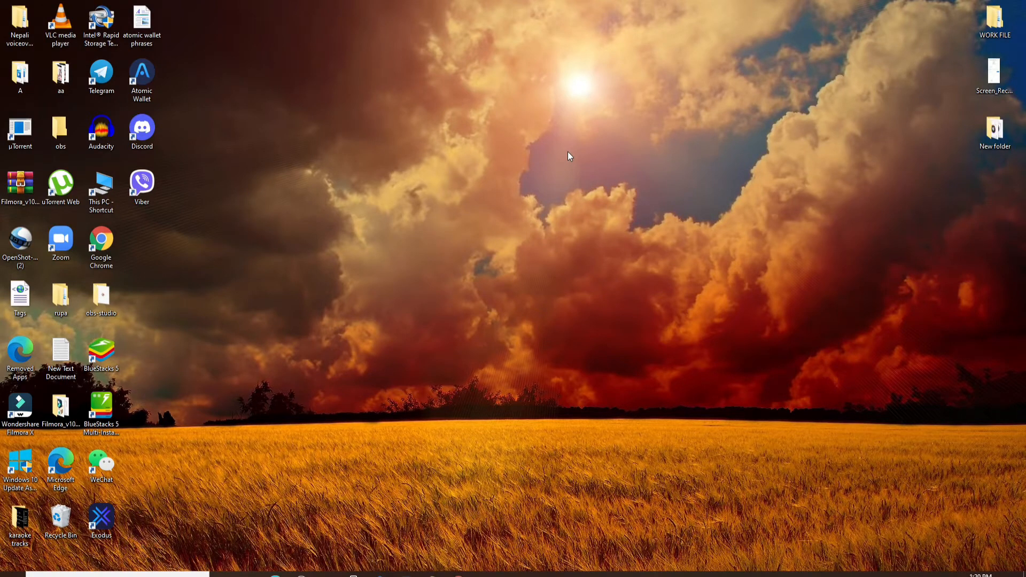
mouse_move(514, 299)
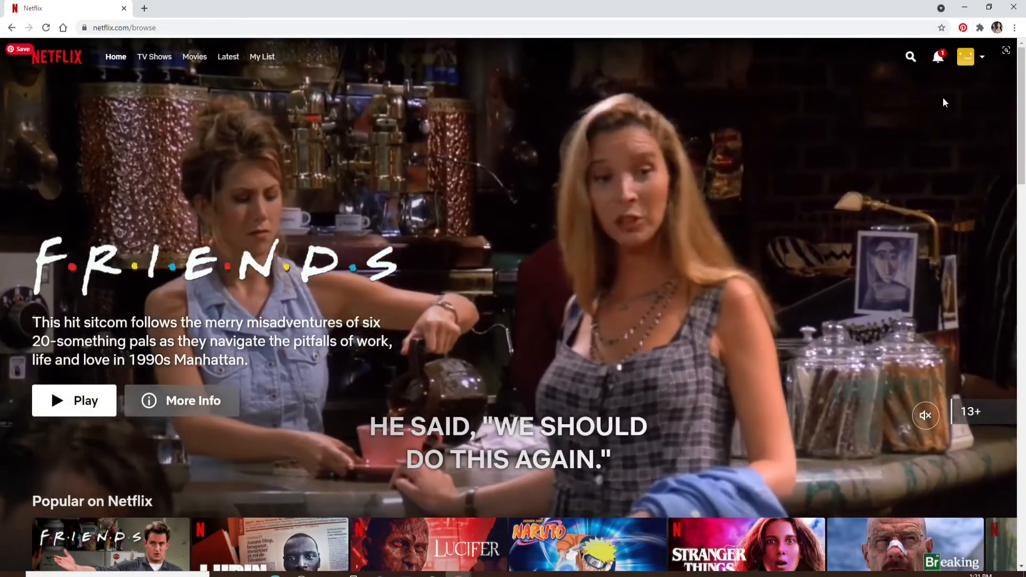
Step: Open the profile menu from the avatar at the top right of the browse page
left_click(971, 56)
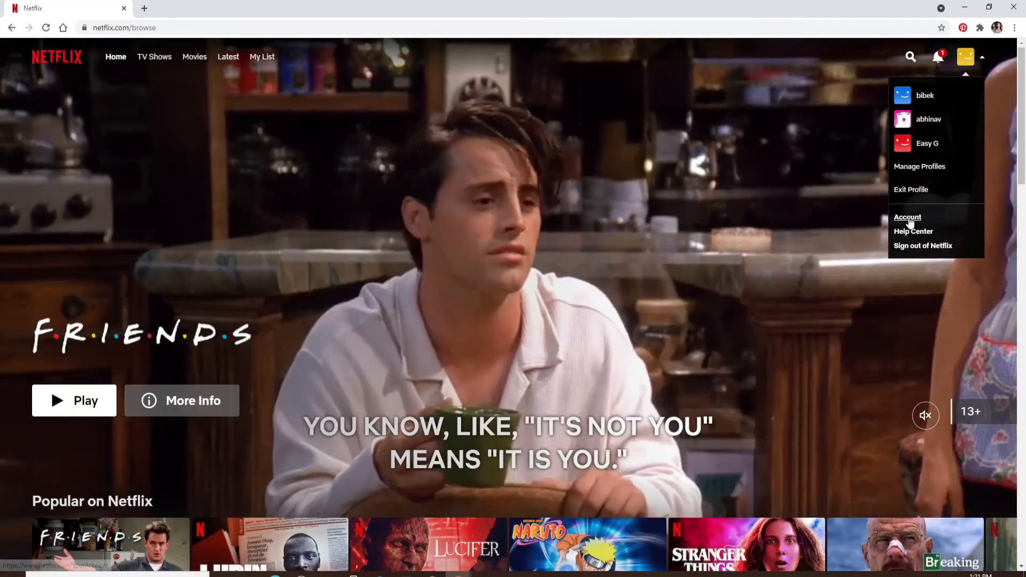
Step: Go to Account settings and expand the yellow profile under Profile & Parental Controls
left_click(908, 217)
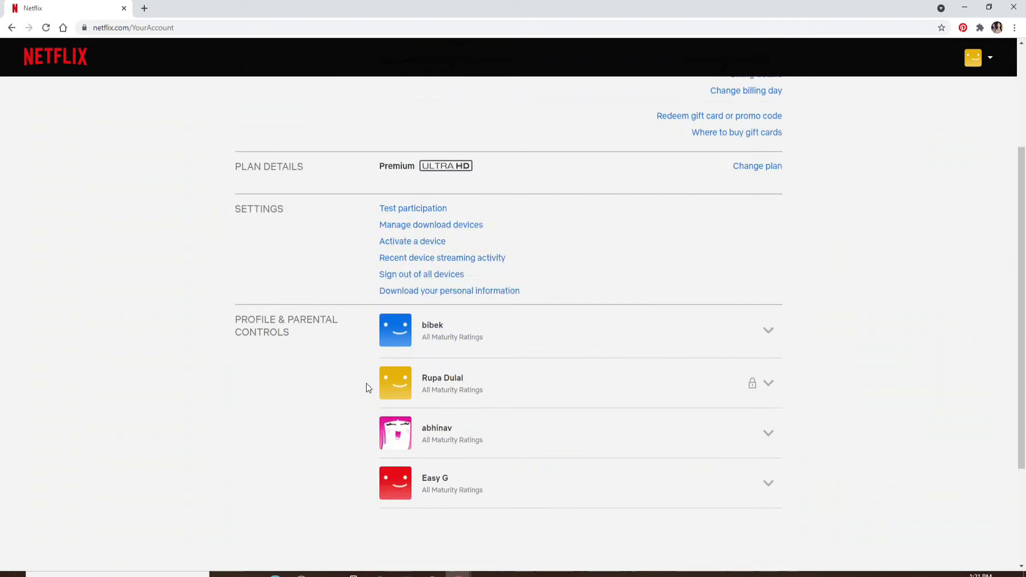
scroll("down", 3)
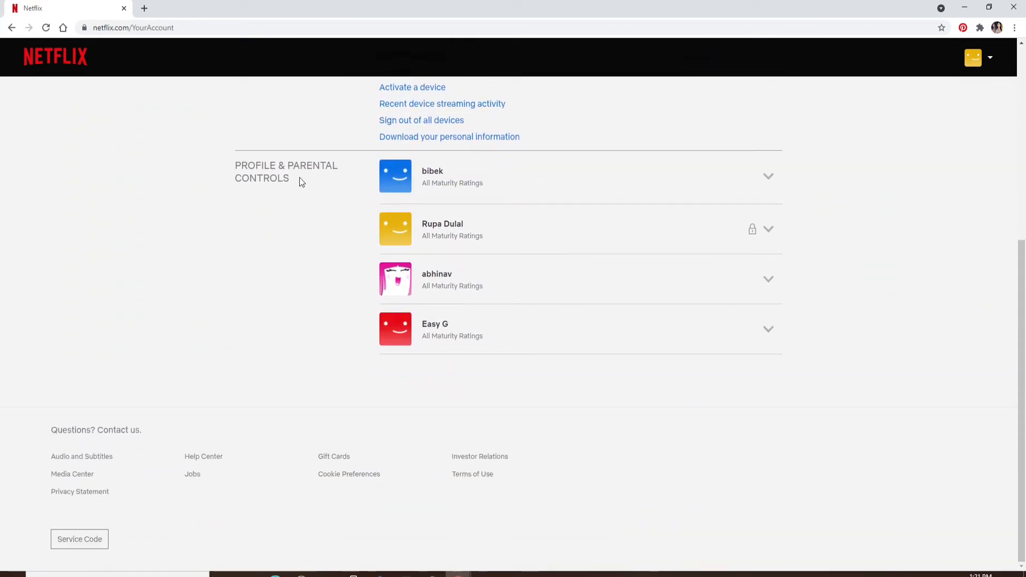
mouse_move(646, 215)
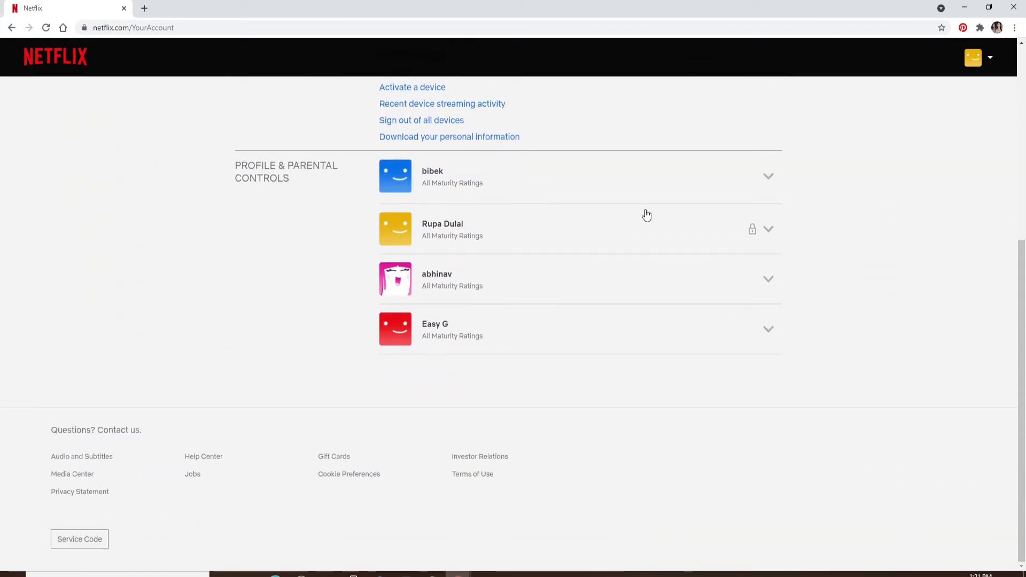
left_click(769, 228)
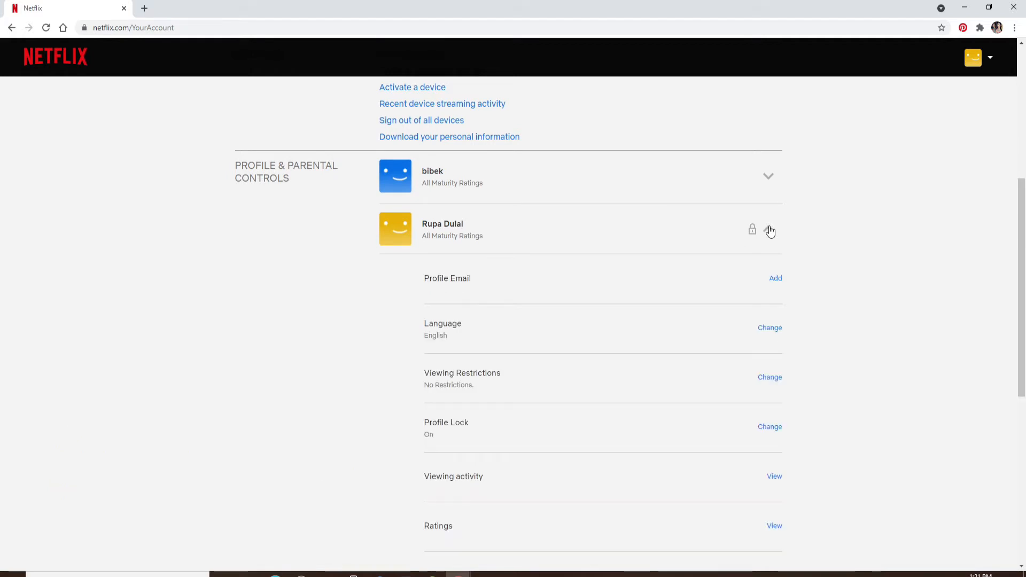
Step: Open the Viewing activity page for that profile
scroll("down", 3)
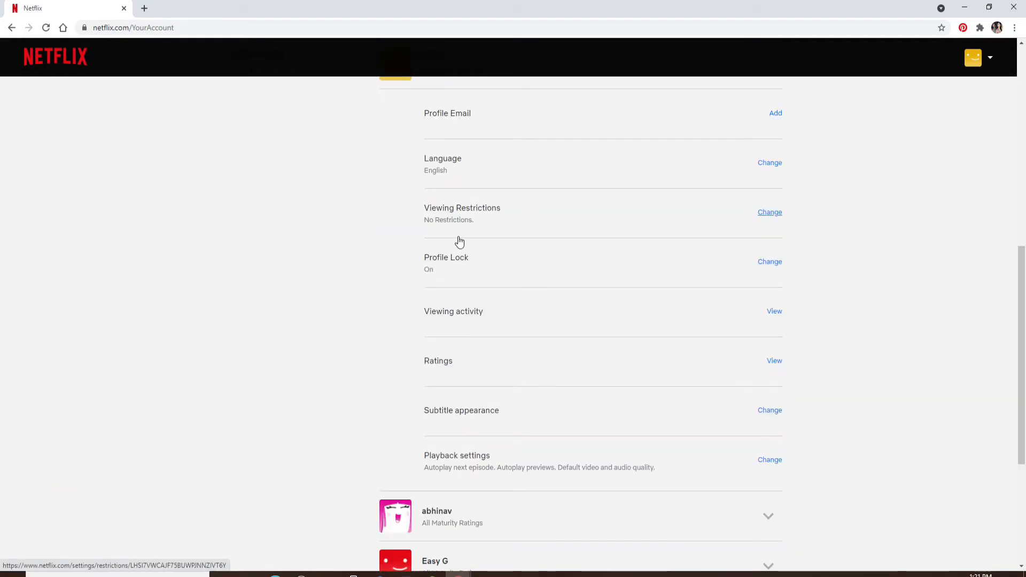
left_click(774, 311)
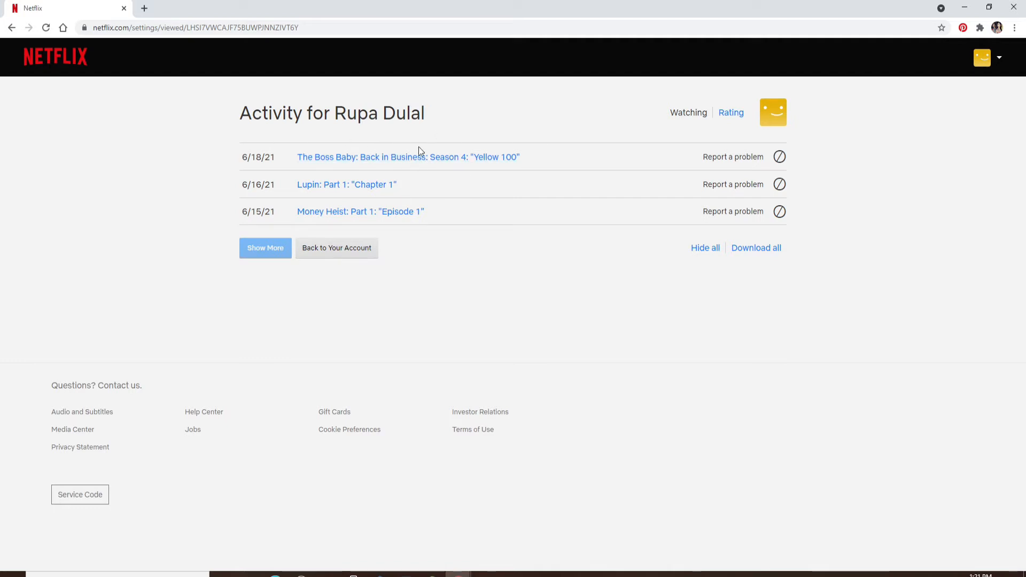
mouse_move(449, 220)
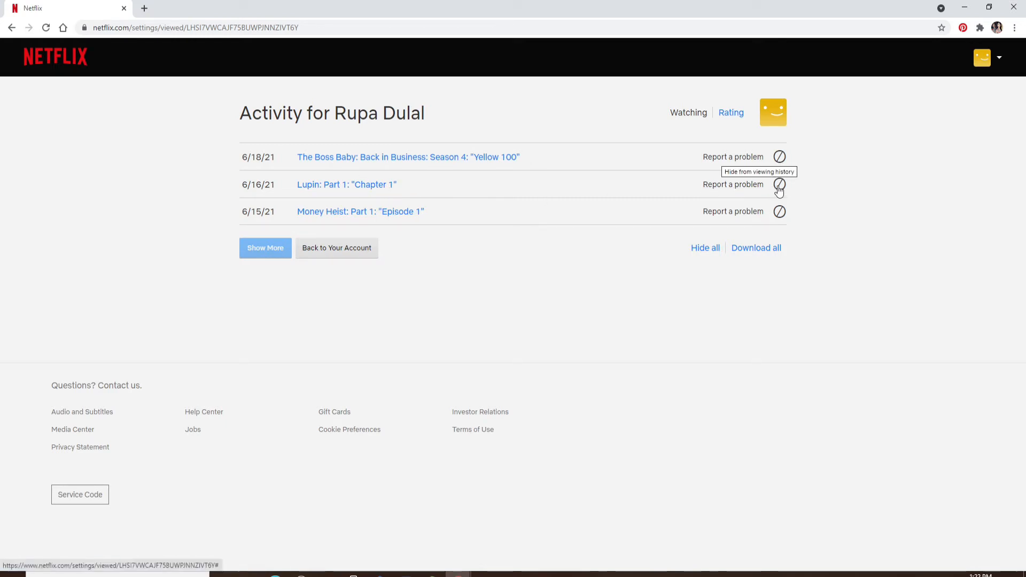
Step: Hide the Lupin episode from viewing history, then confirm hiding the whole series
left_click(779, 183)
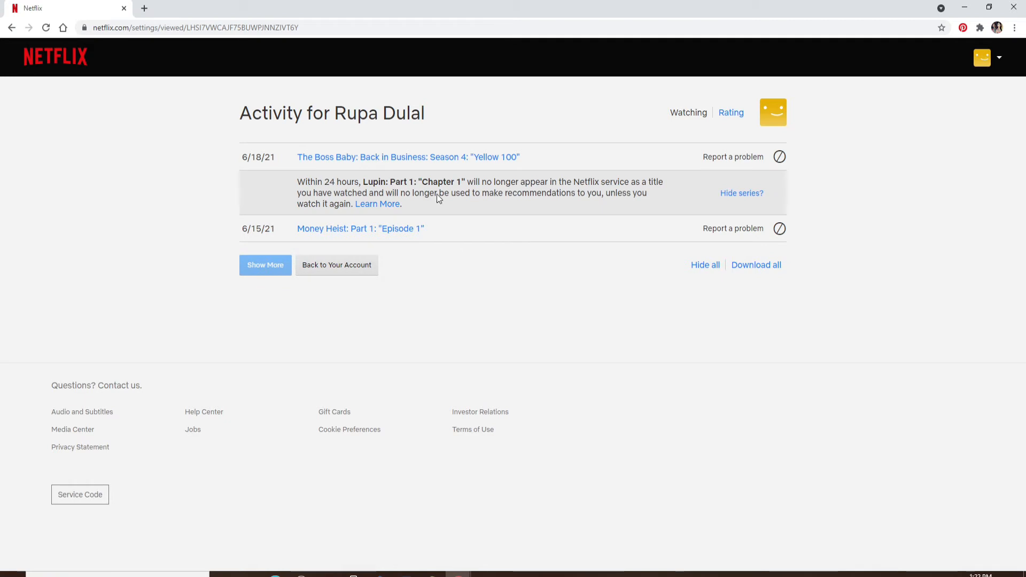
mouse_move(742, 194)
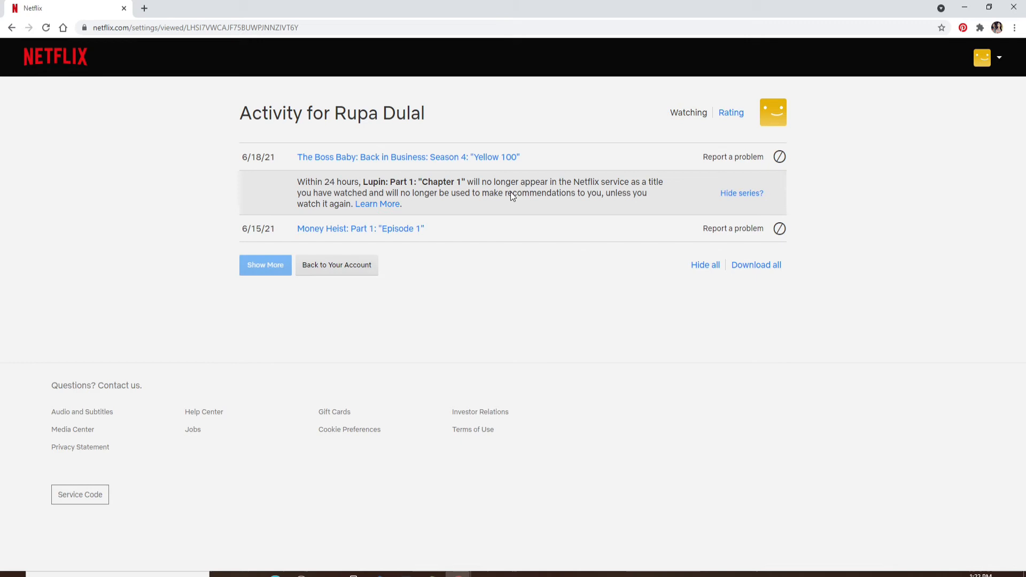
left_click(741, 193)
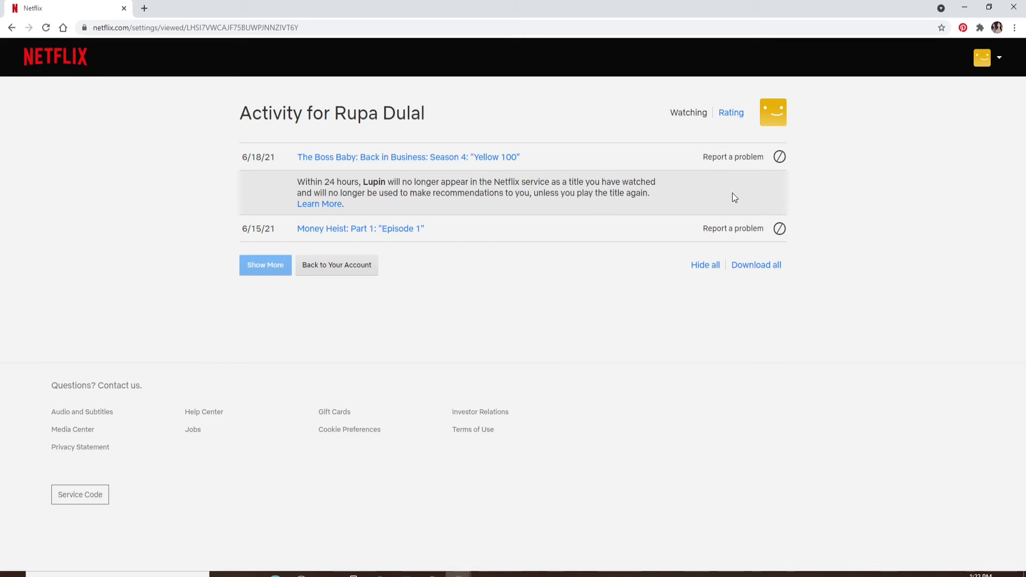